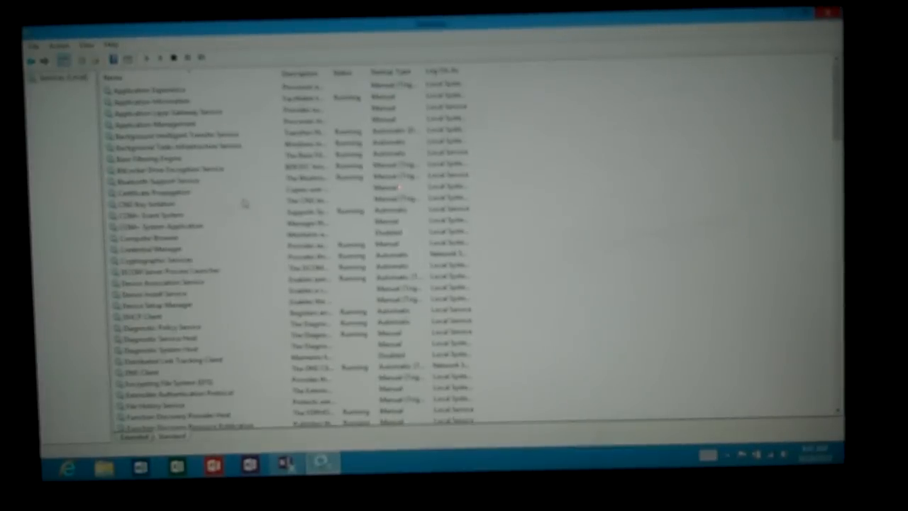
# - Stop the Background Intelligent Transfer Service from its properties and start it again so it shows Running
pyautogui.click(167, 169)
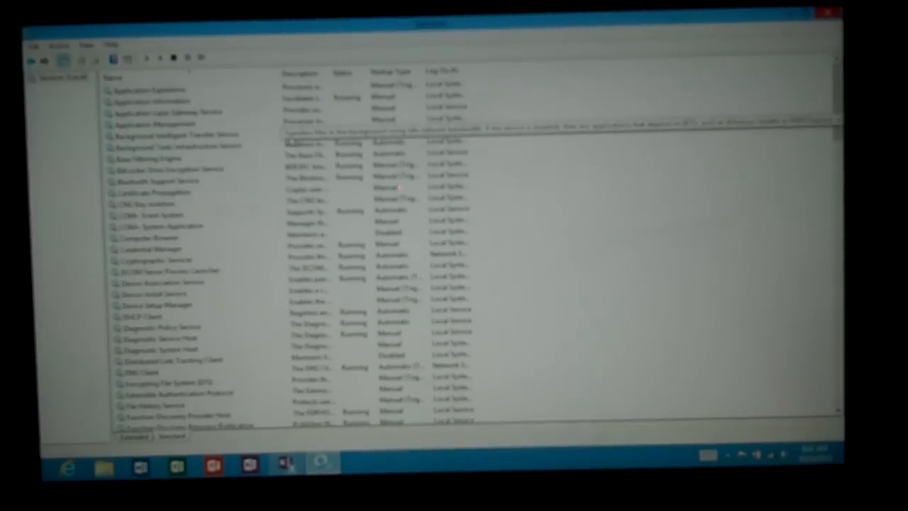
pyautogui.doubleClick(153, 135)
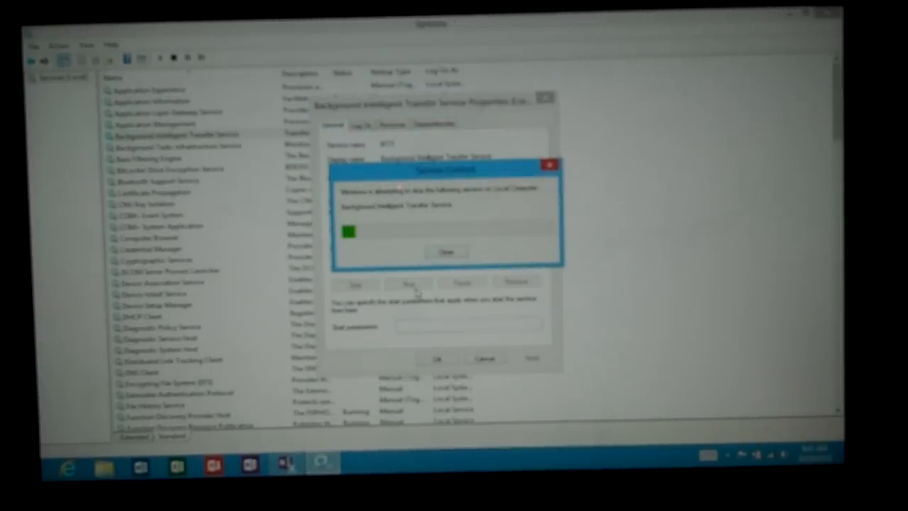
pyautogui.click(447, 251)
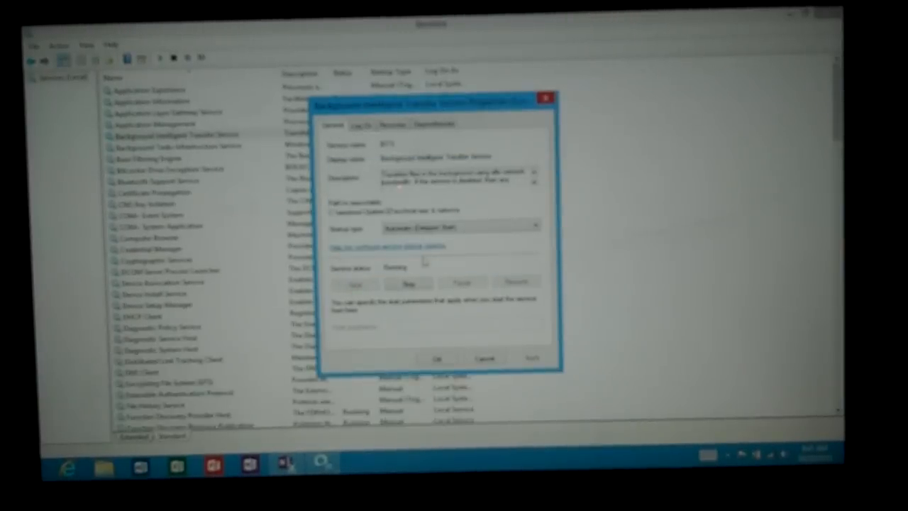